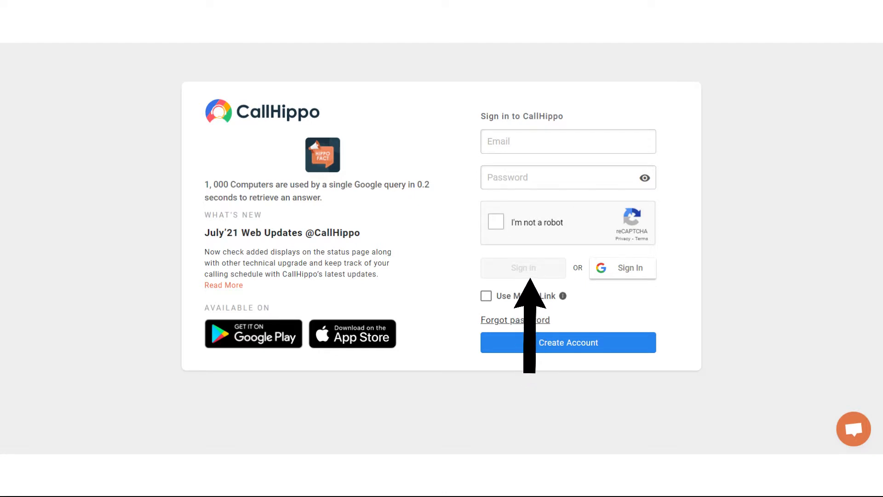
# Sign in to the CallHippo account to reach the calls and users dashboard.
pyautogui.click(522, 268)
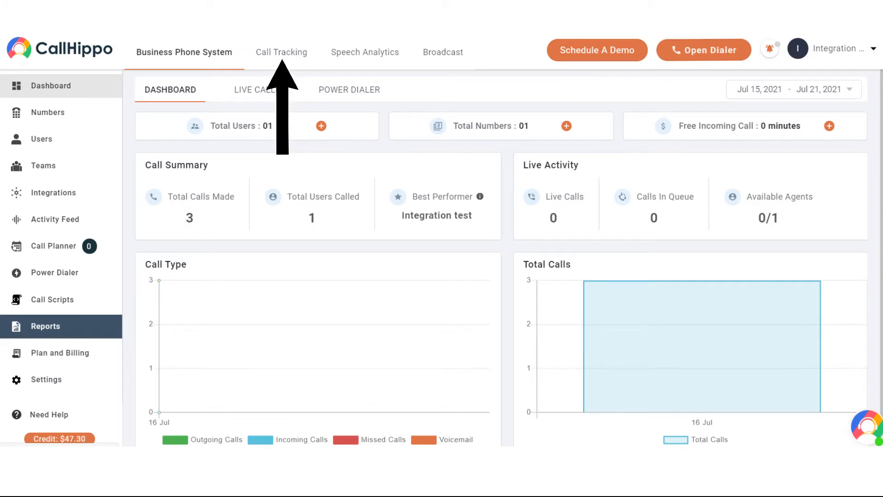
# Go to the Call Tracking section and scroll down the page.
pyautogui.click(281, 52)
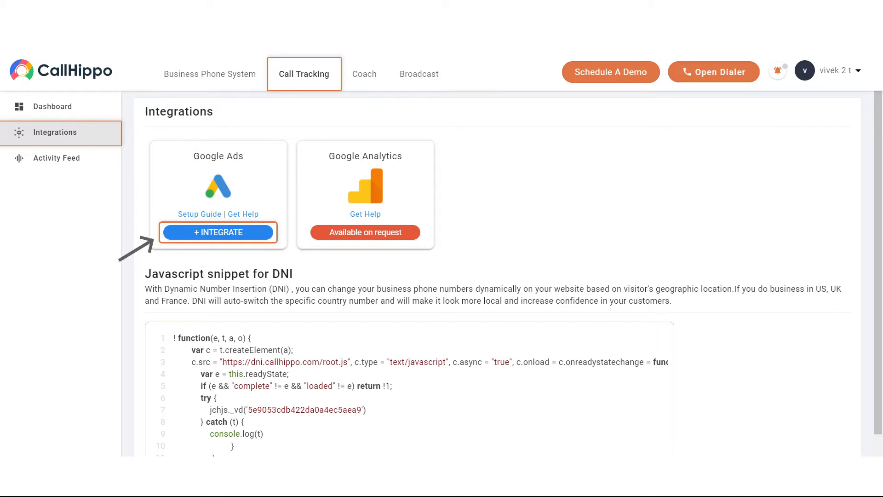
pyautogui.scroll(-3)
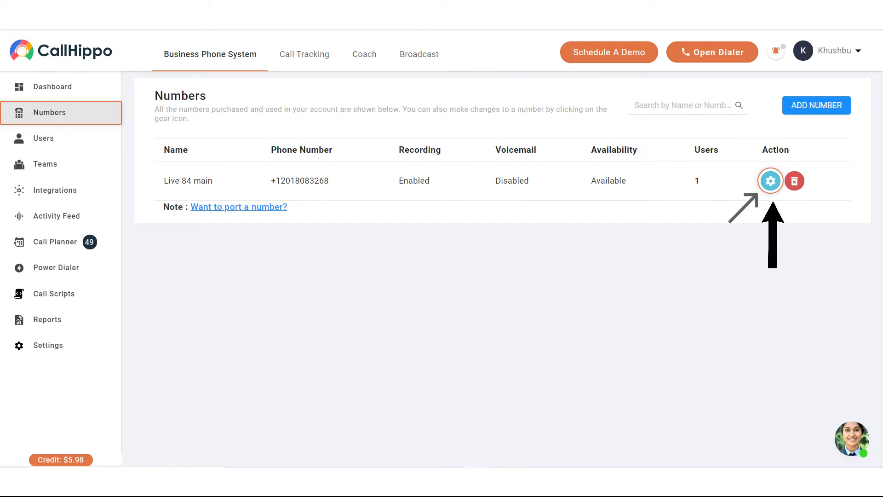
# Open the gear settings for the Live 84 main number.
pyautogui.click(770, 180)
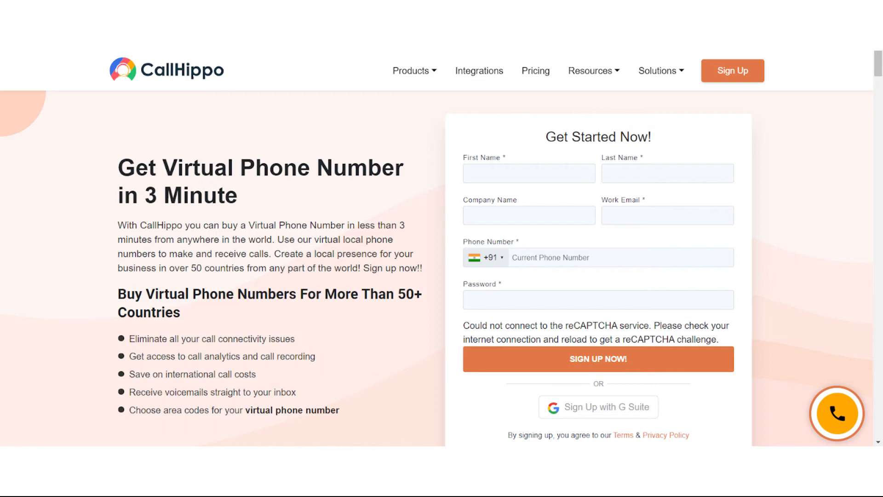
# Open the orange call-me widget at the landing page's bottom right.
pyautogui.click(835, 414)
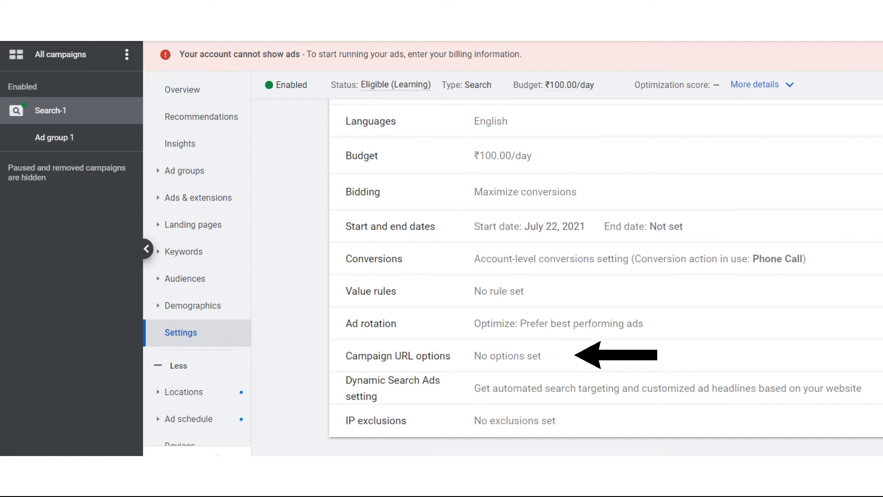
# Edit the Search-1 campaign URL options to hold the CallHippo tracking template.
pyautogui.click(507, 355)
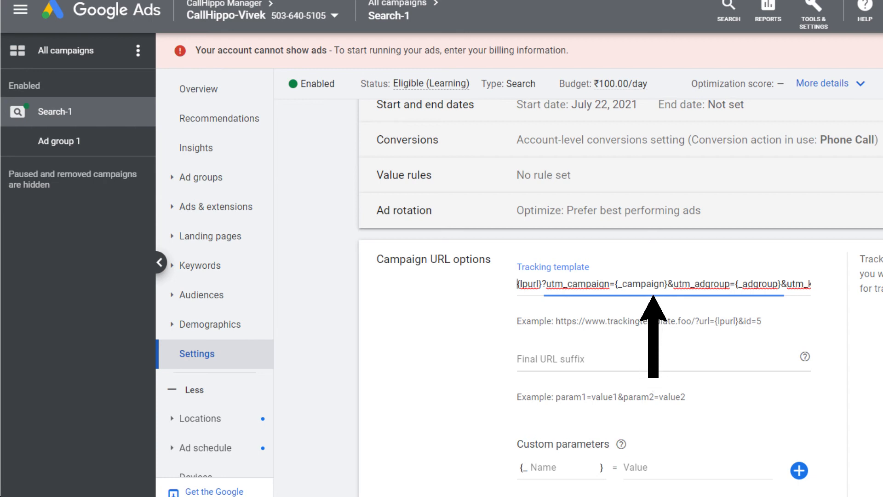